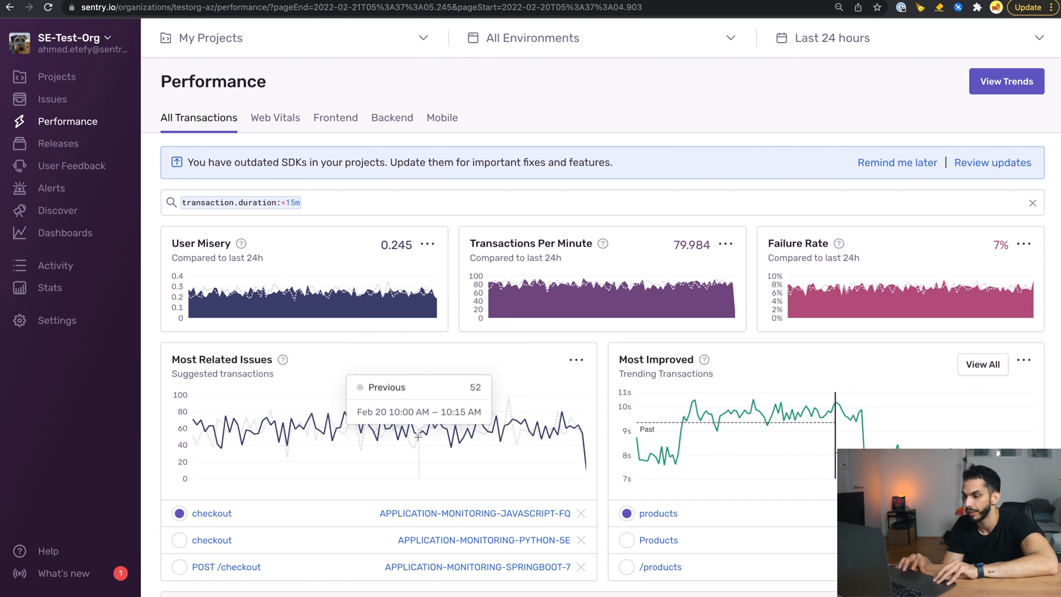
# Step: Open the checkout transaction summary from the All Transactions list
pyautogui.scroll(-3)
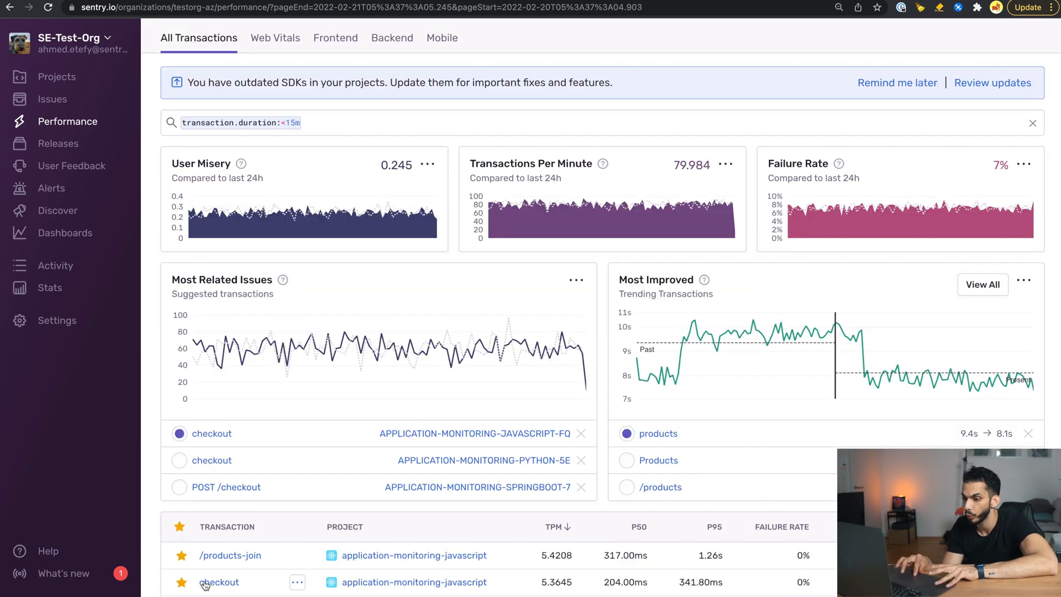
pyautogui.click(221, 582)
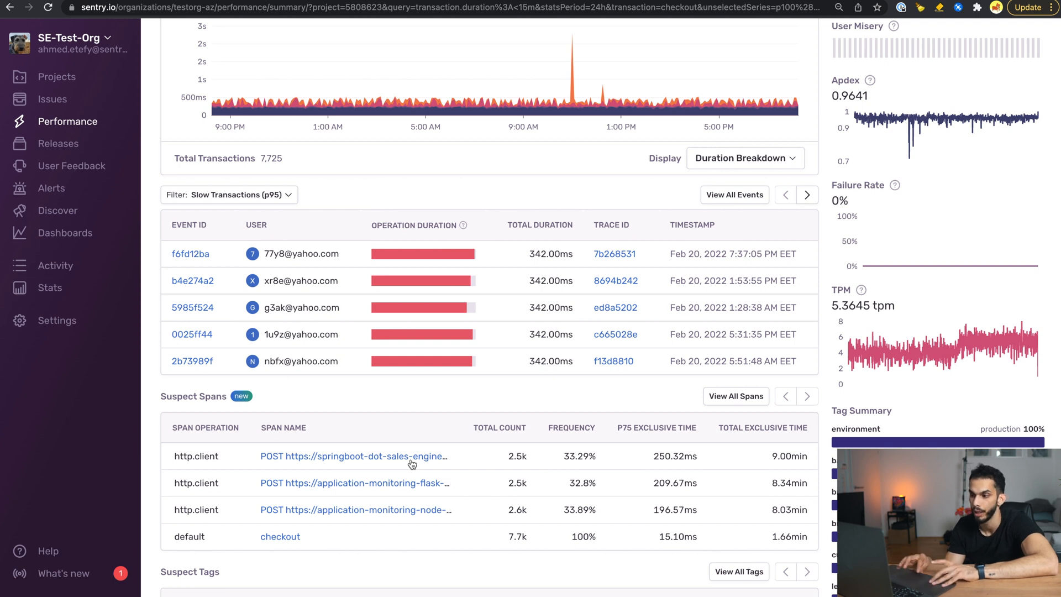
# Step: Open Span Details for the springboot POST checkout http.client span
pyautogui.click(353, 457)
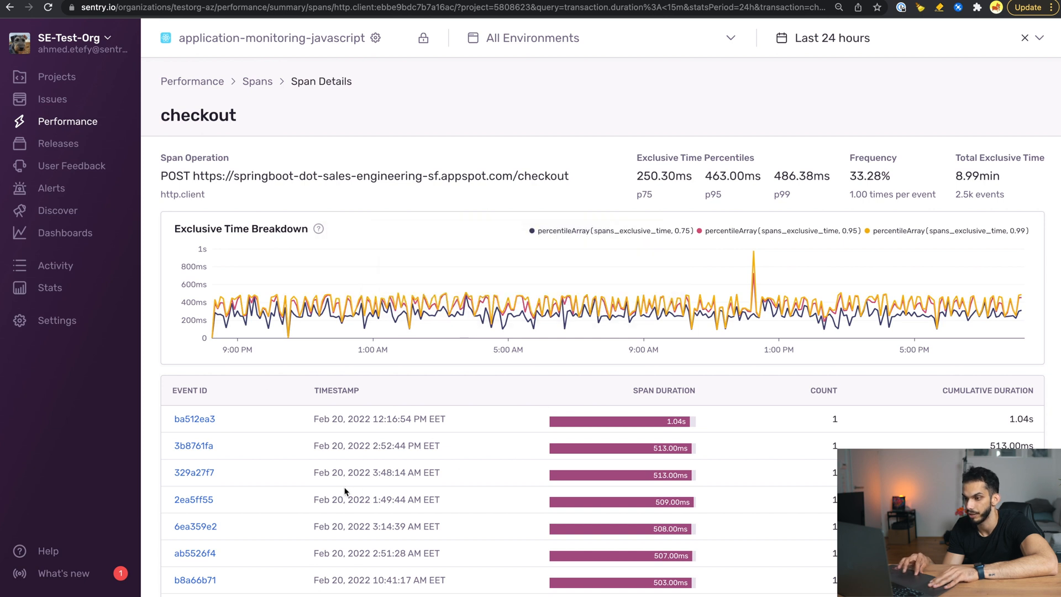
pyautogui.moveTo(406, 533)
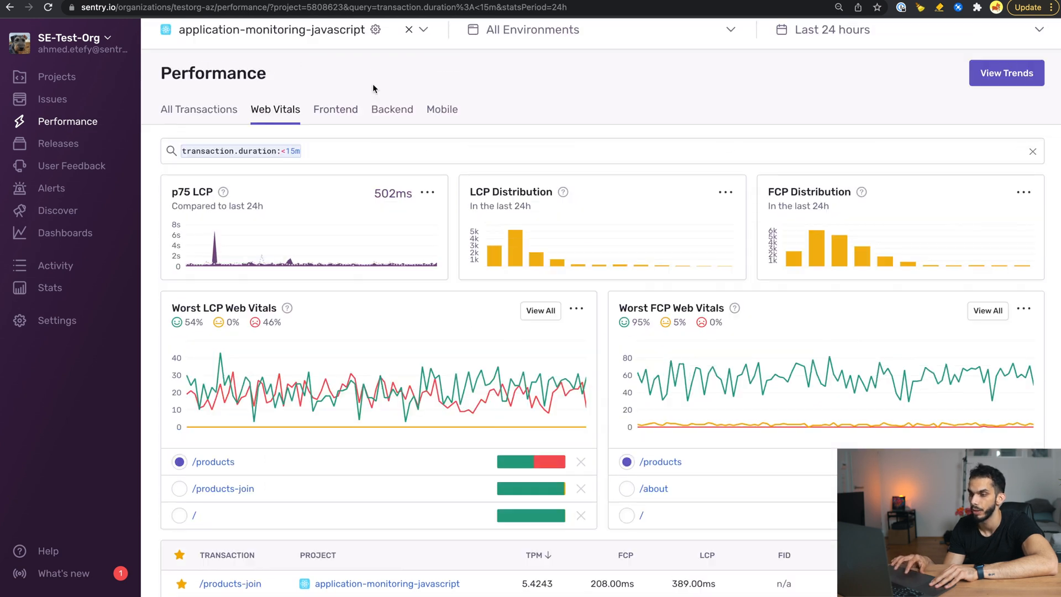
# Step: Navigate back to the Performance overview showing the Frontend breakdown
pyautogui.click(335, 109)
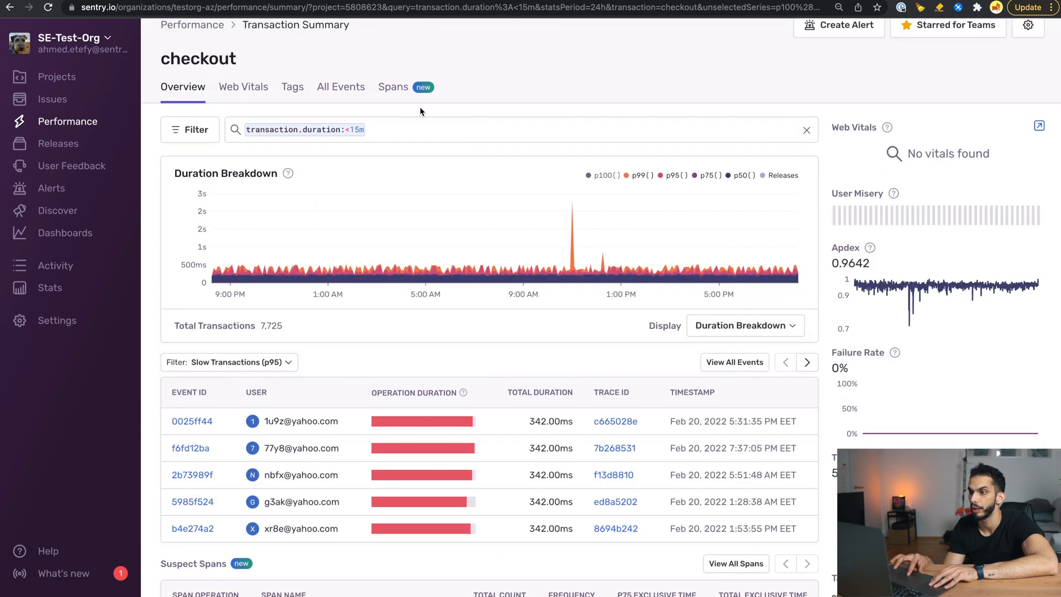
pyautogui.click(392, 86)
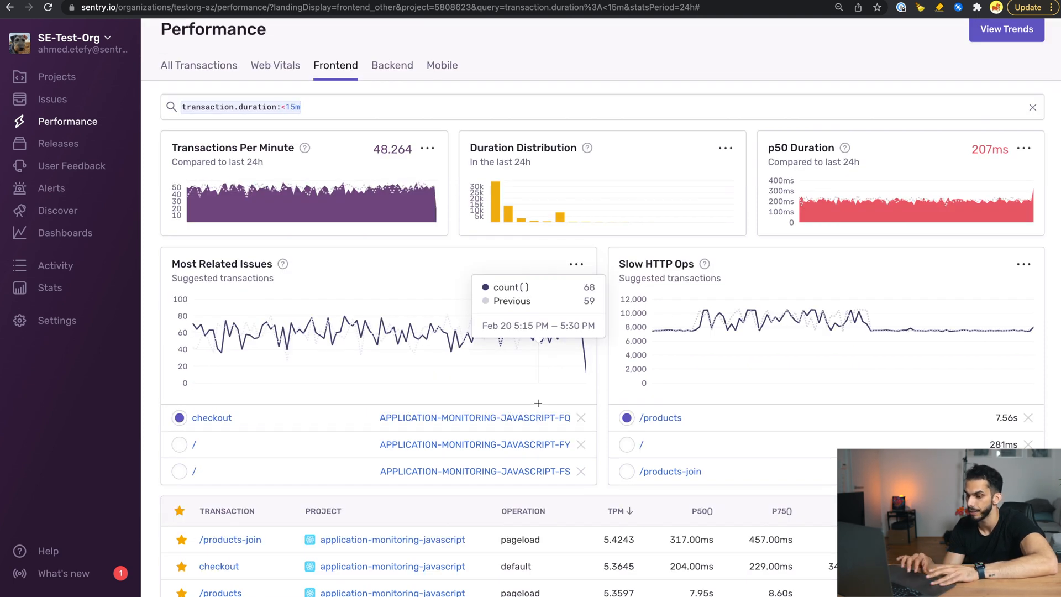
# Step: Scroll the Frontend transaction list down toward /products-join
pyautogui.scroll(-3)
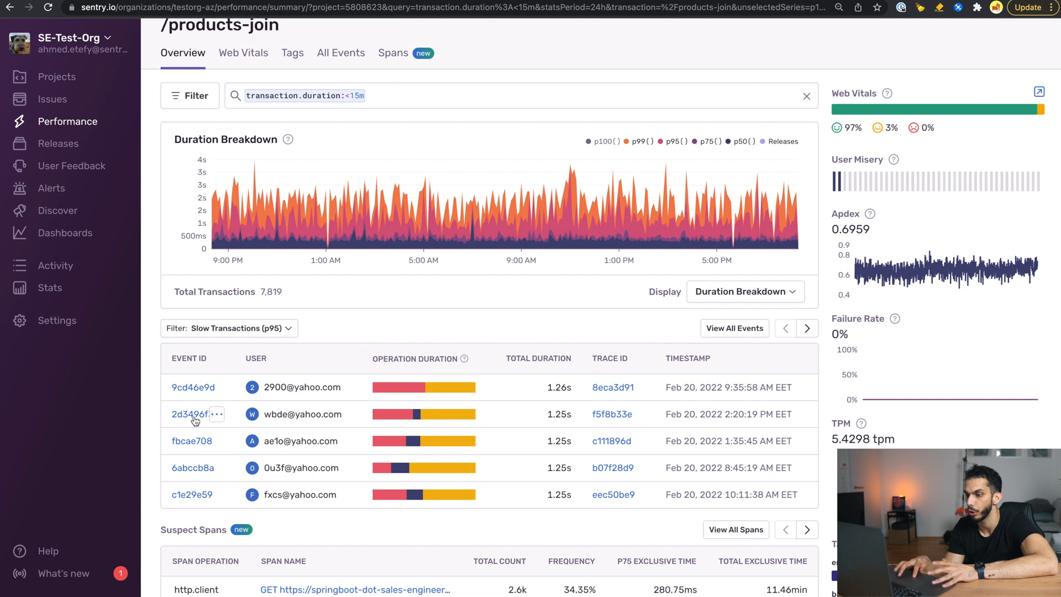
# Step: Open slow /products-join event 2d3496f3 to view its span waterfall
pyautogui.click(187, 413)
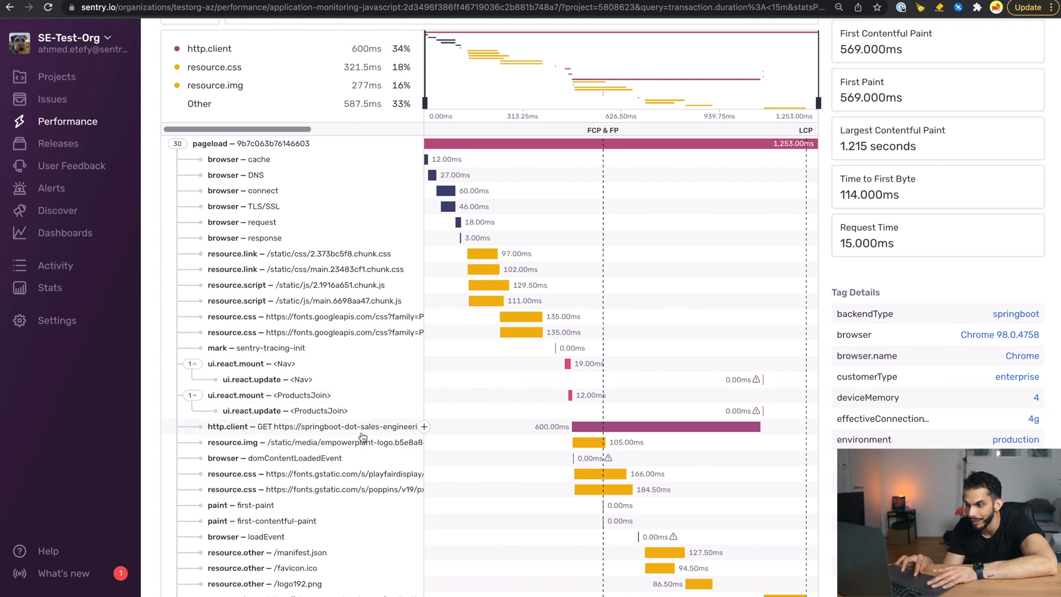
pyautogui.moveTo(372, 431)
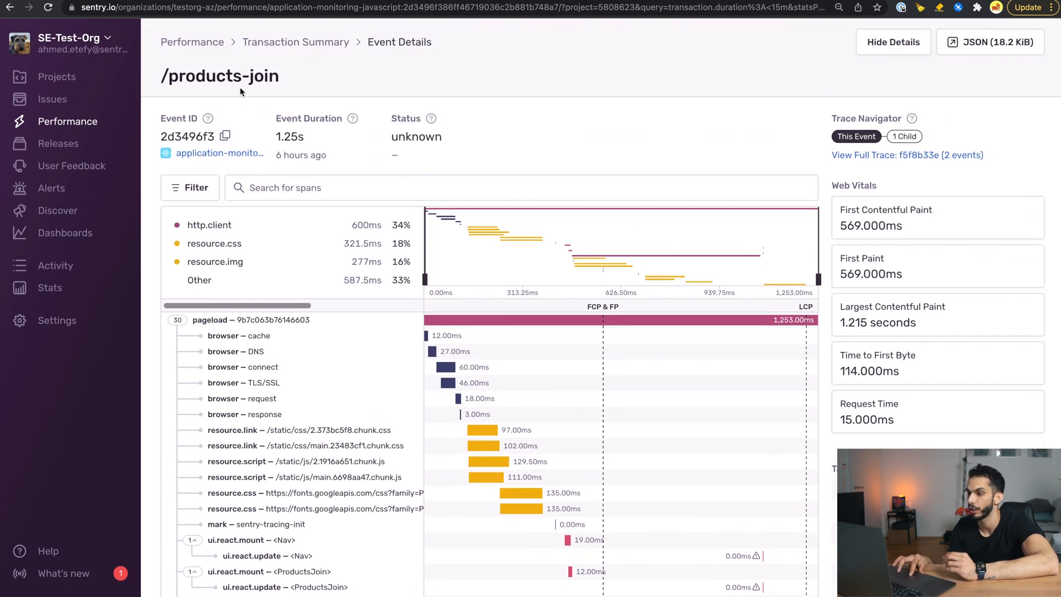
# Step: Return to the /products-join Transaction Summary via the breadcrumb
pyautogui.click(295, 41)
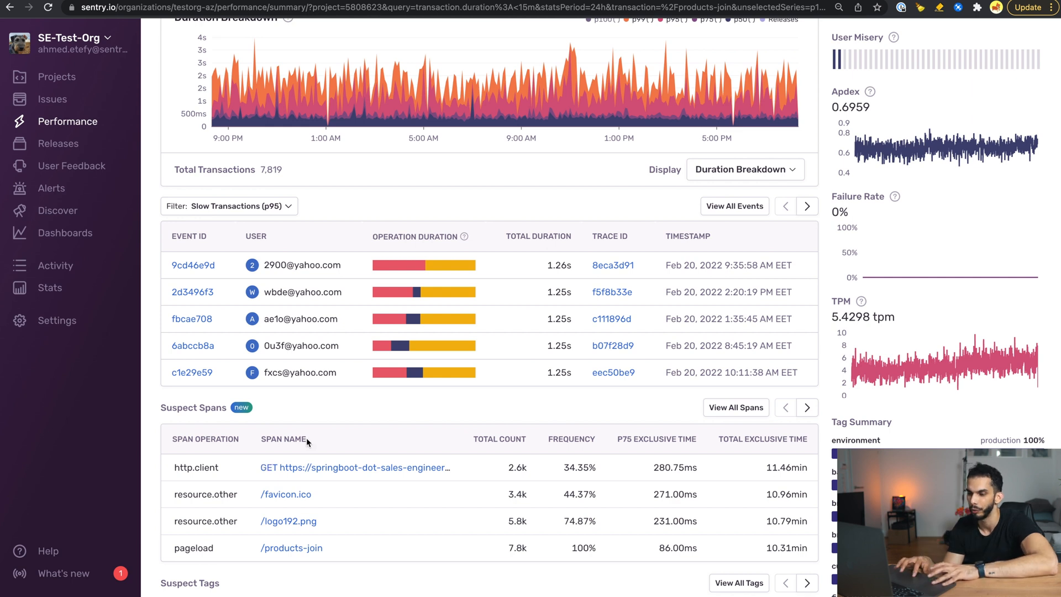
pyautogui.moveTo(234, 469)
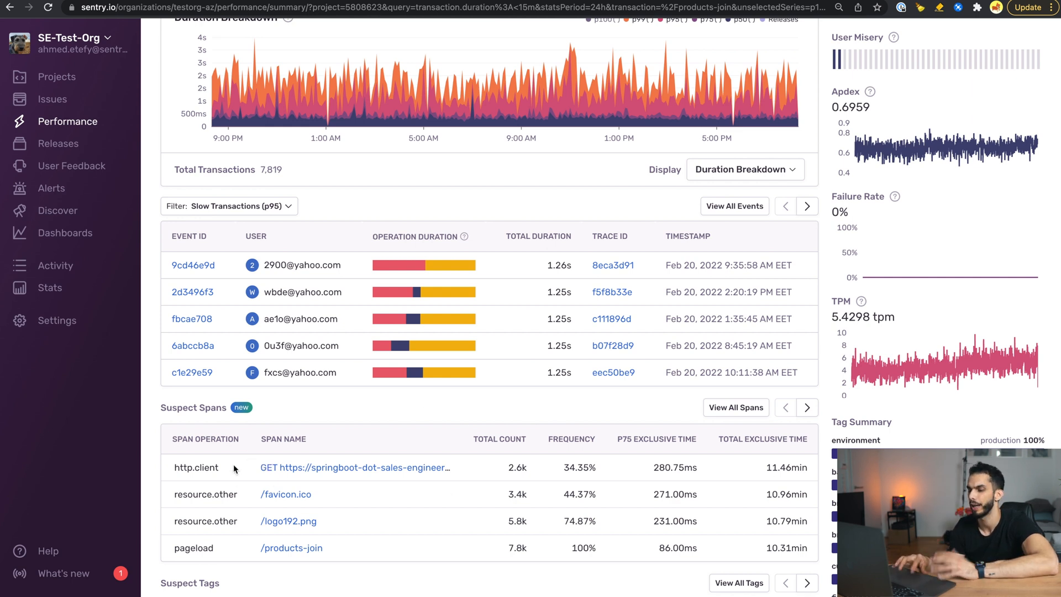